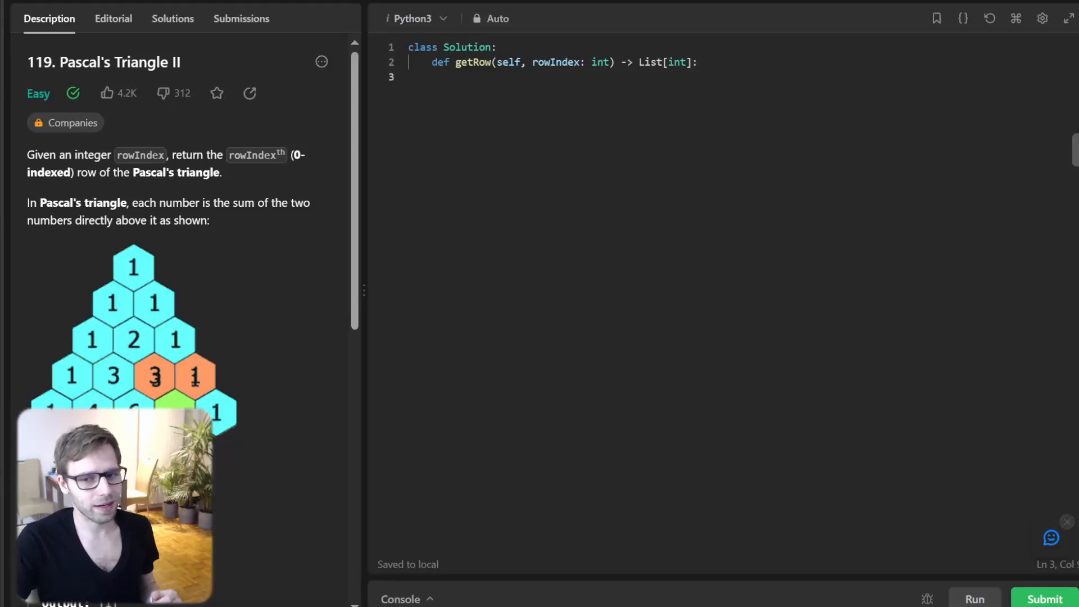
# Step: Start getRow with res, prev = 1, and a loop over k in range(1, rowIndex...)
pyautogui.scroll(-3)
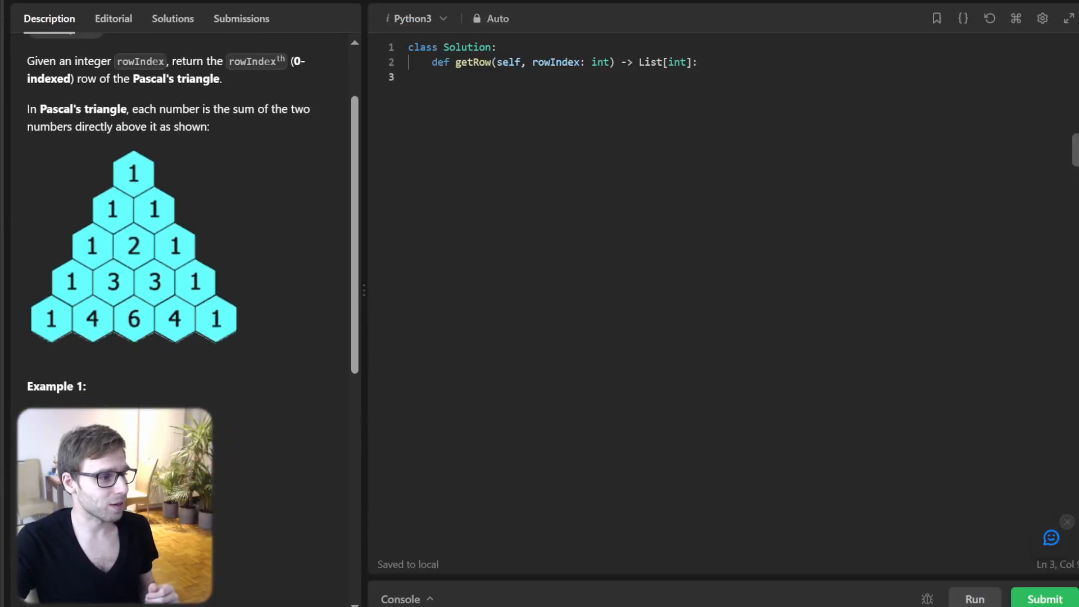
pyautogui.scroll(-3)
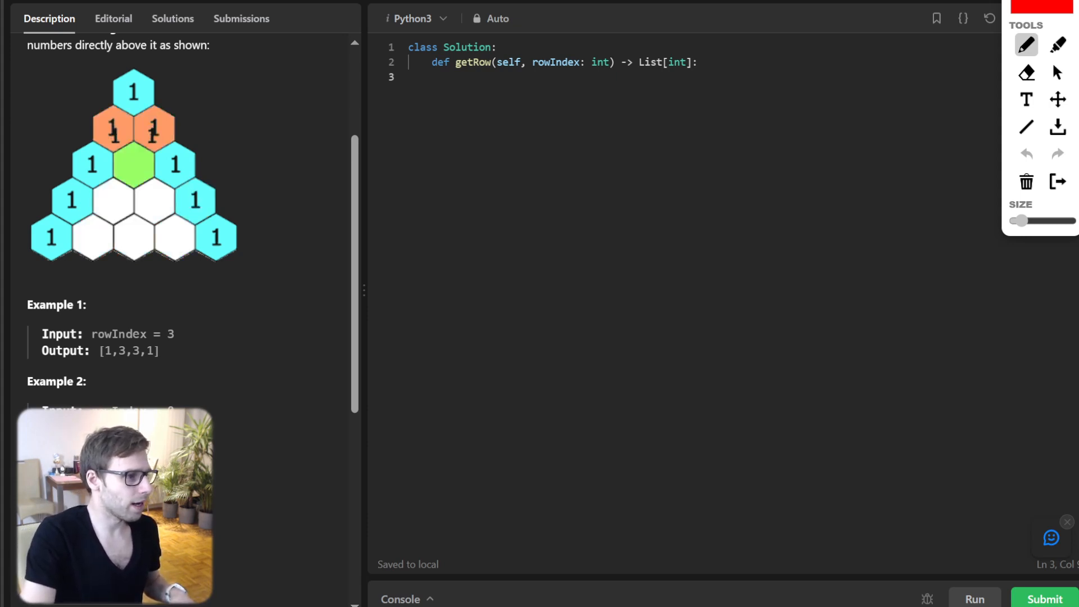
pyautogui.moveTo(446, 203); pyautogui.dragTo(353, 208)
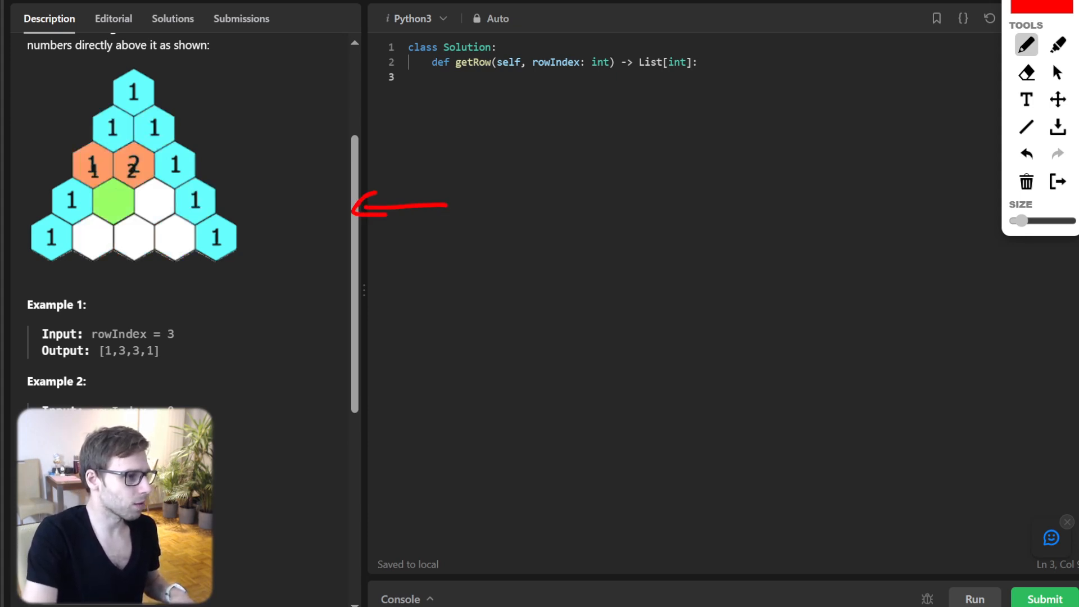
pyautogui.moveTo(482, 186); pyautogui.dragTo(496, 237)
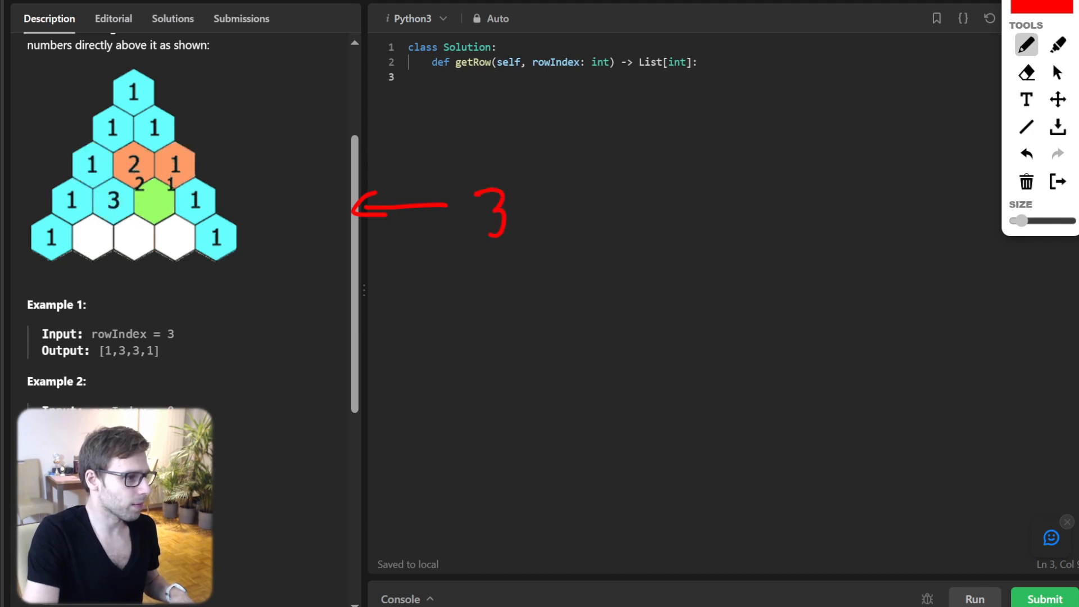
pyautogui.moveTo(292, 317); pyautogui.dragTo(316, 282)
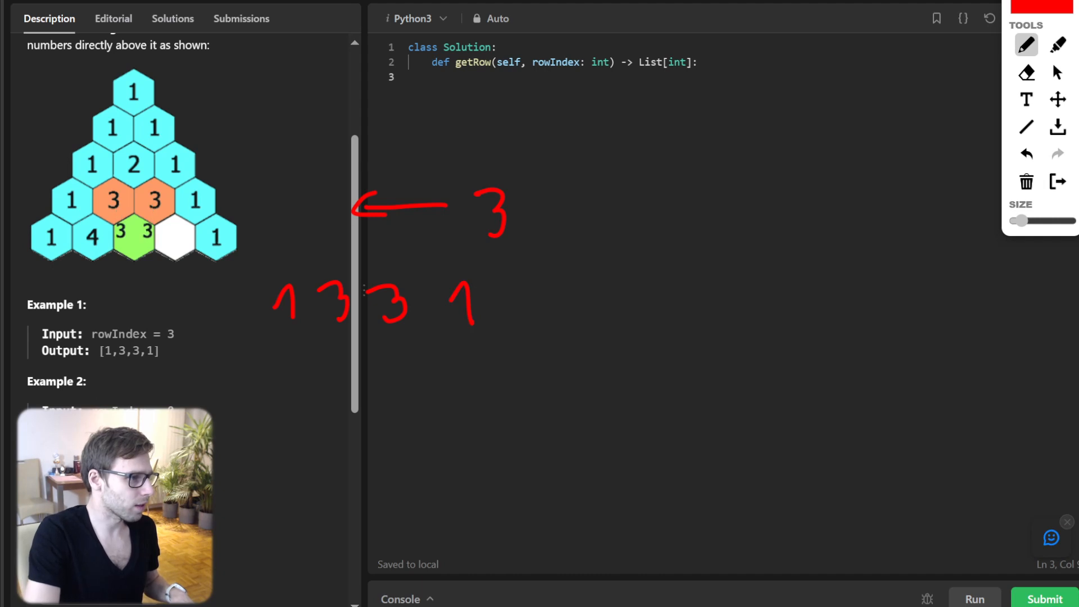
pyautogui.moveTo(62, 201); pyautogui.dragTo(242, 200)
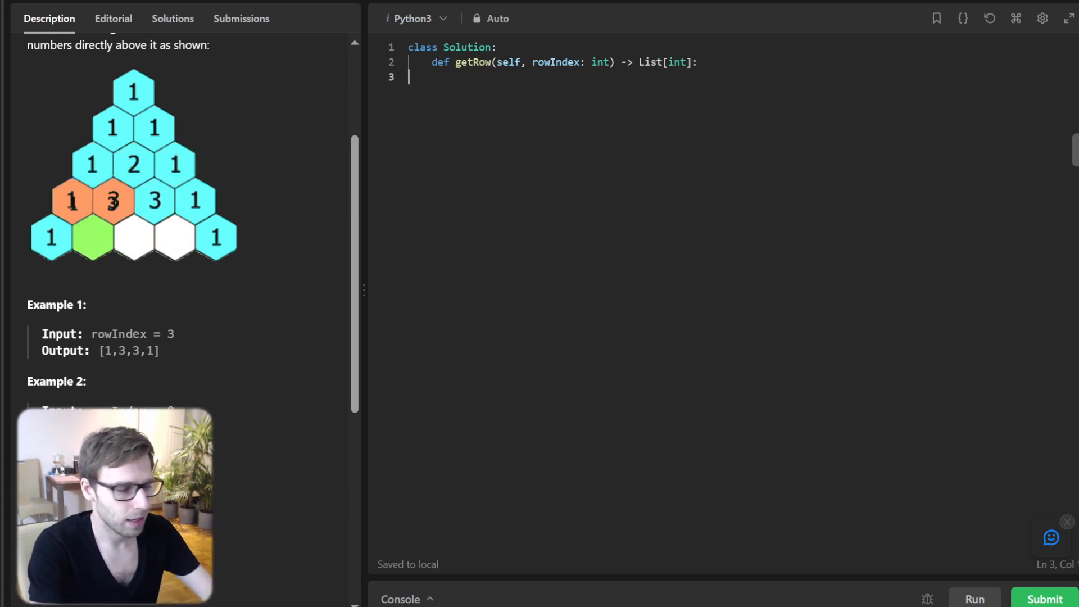
pyautogui.write('res = [1')
pyautogui.write('pr')
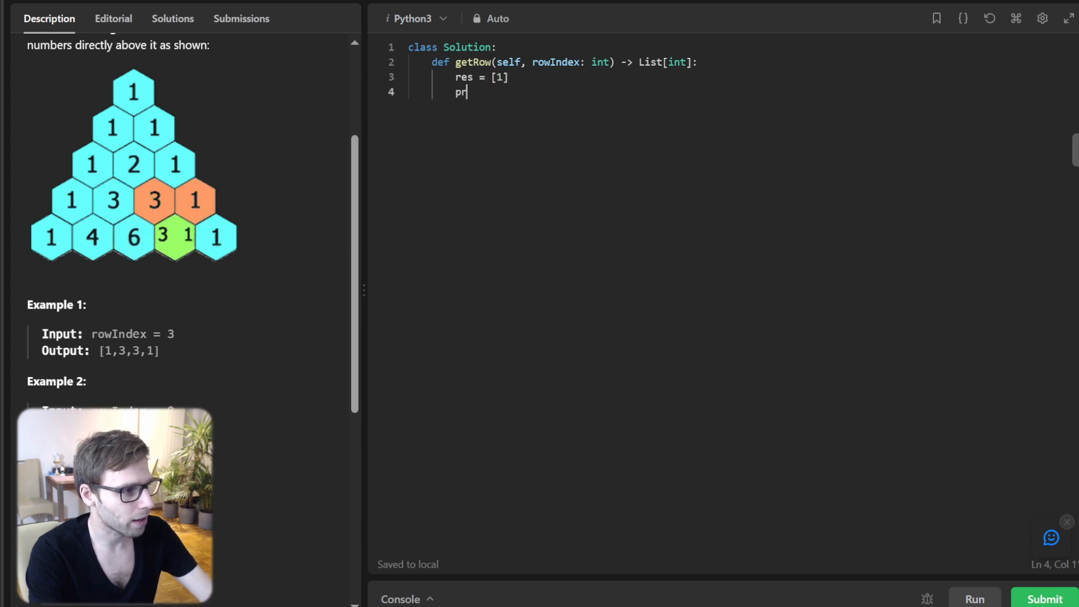
pyautogui.write('ev = 1')
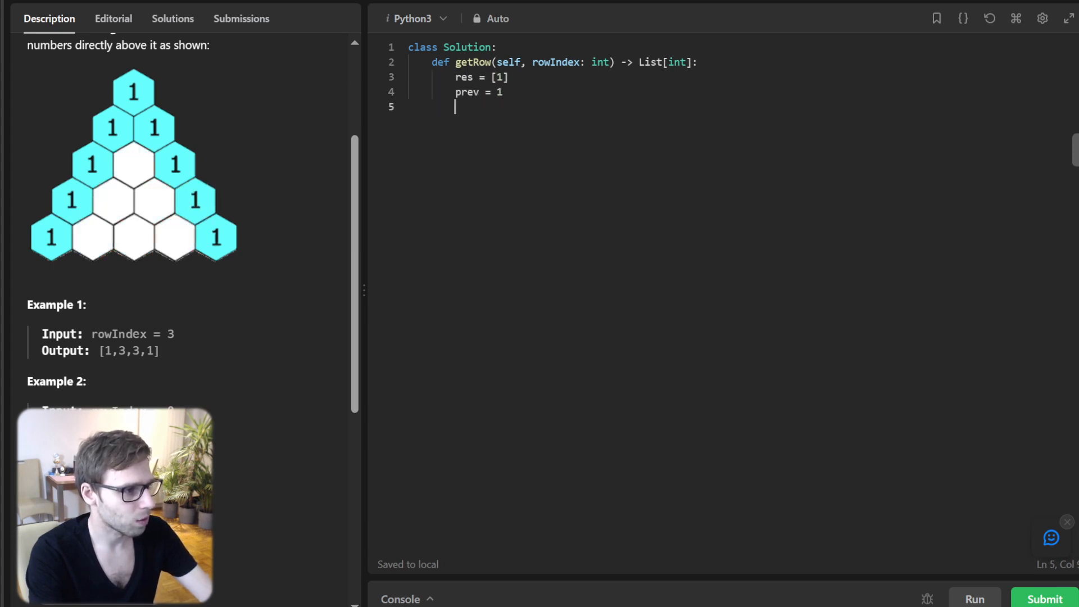
pyautogui.write('for k in r')
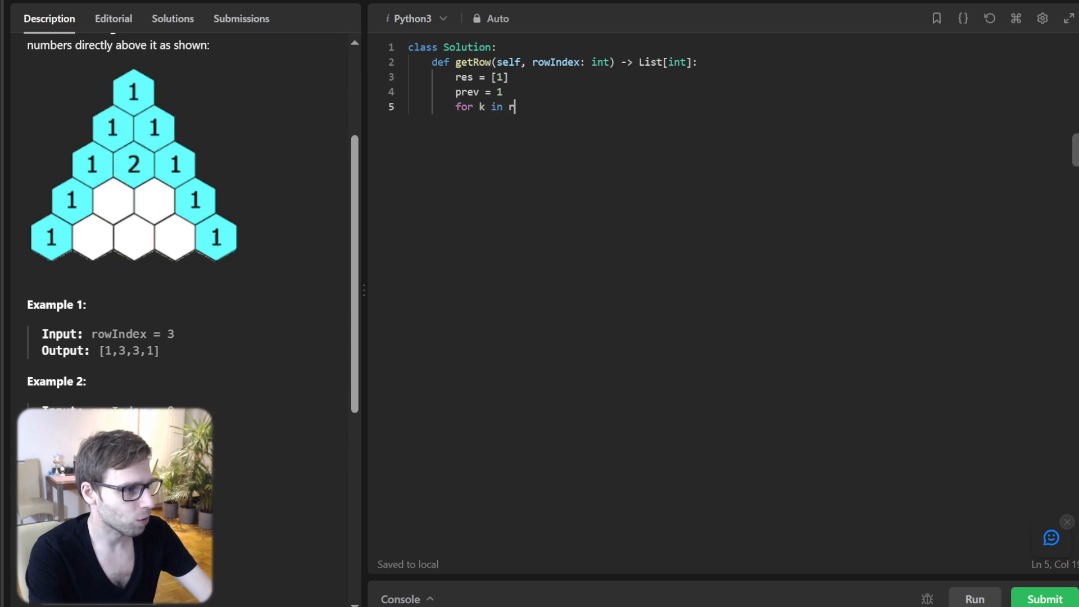
pyautogui.write('ange(1, rowIndex + 1):')
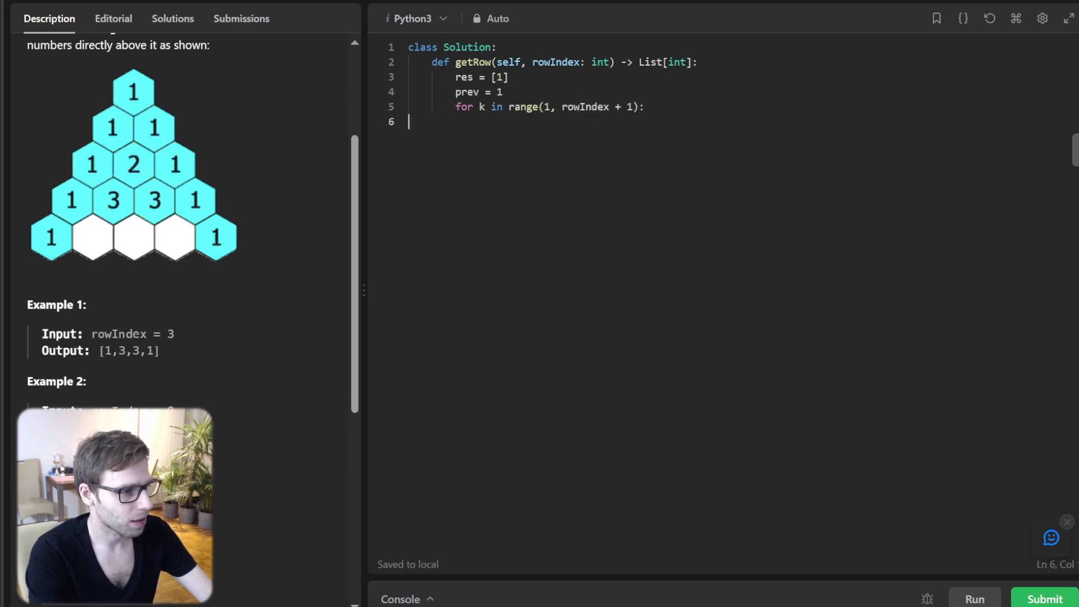
# Step: Compute next_val = prev * (rowIndex - k + 1) // k, append it to res, and return res
pyautogui.write('nex')
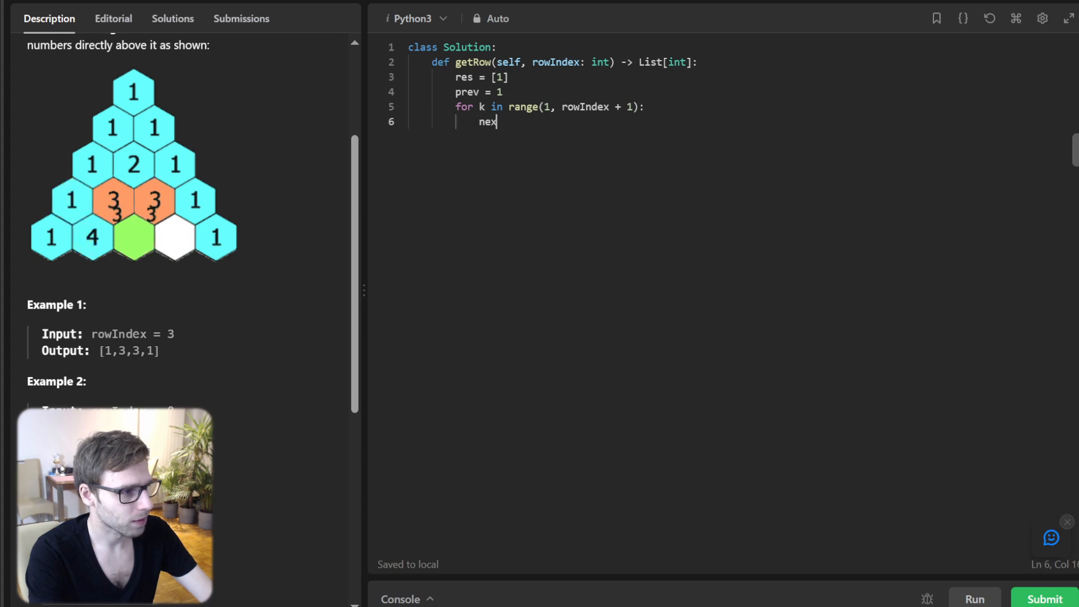
pyautogui.write('t_val = prev *')
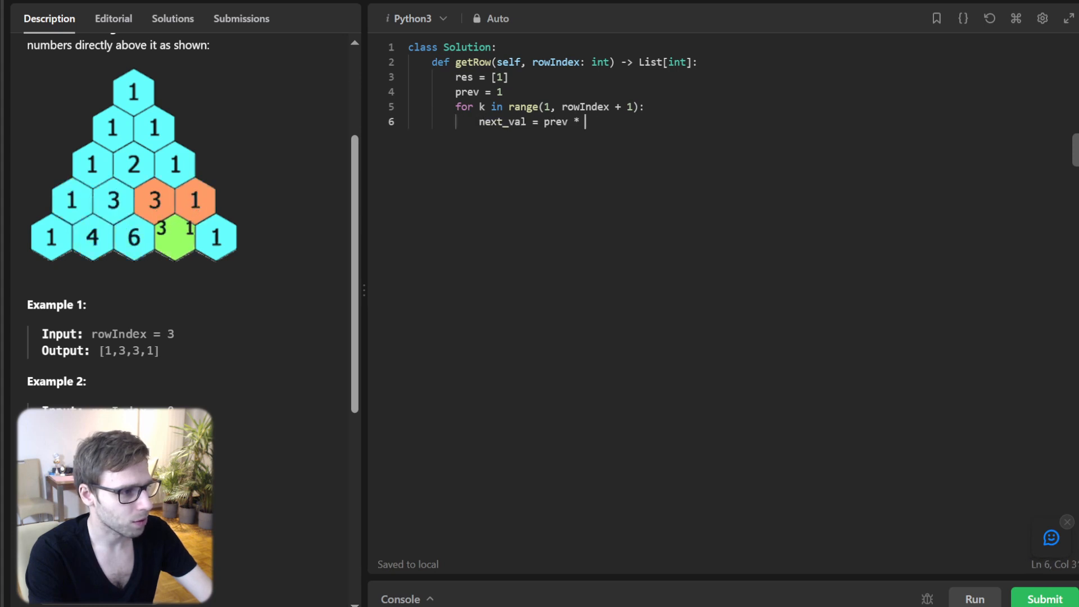
pyautogui.write('(rowIndex - k +')
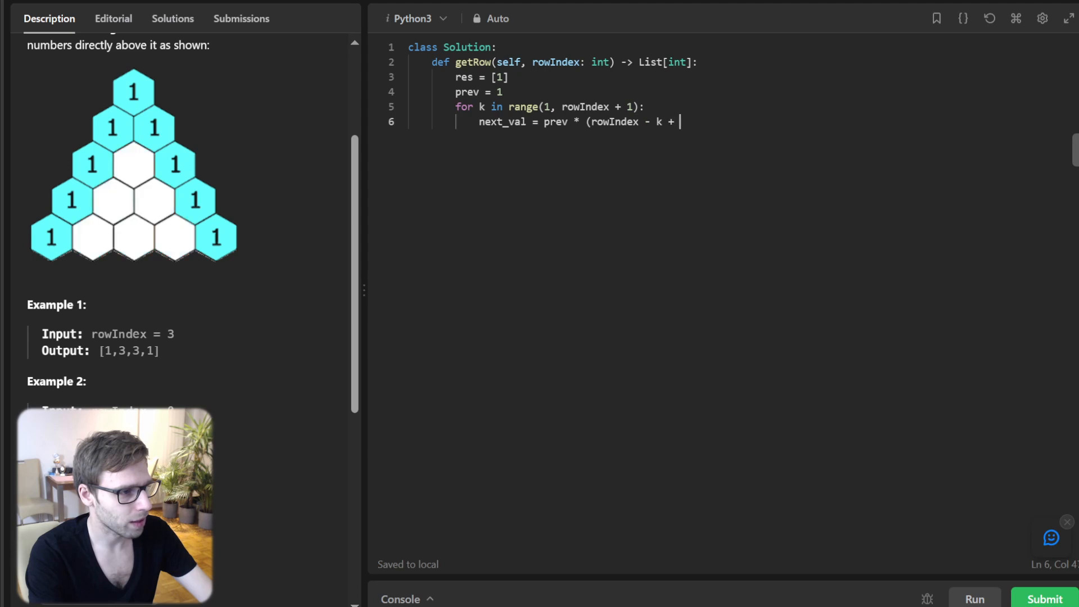
pyautogui.write('1) // k')
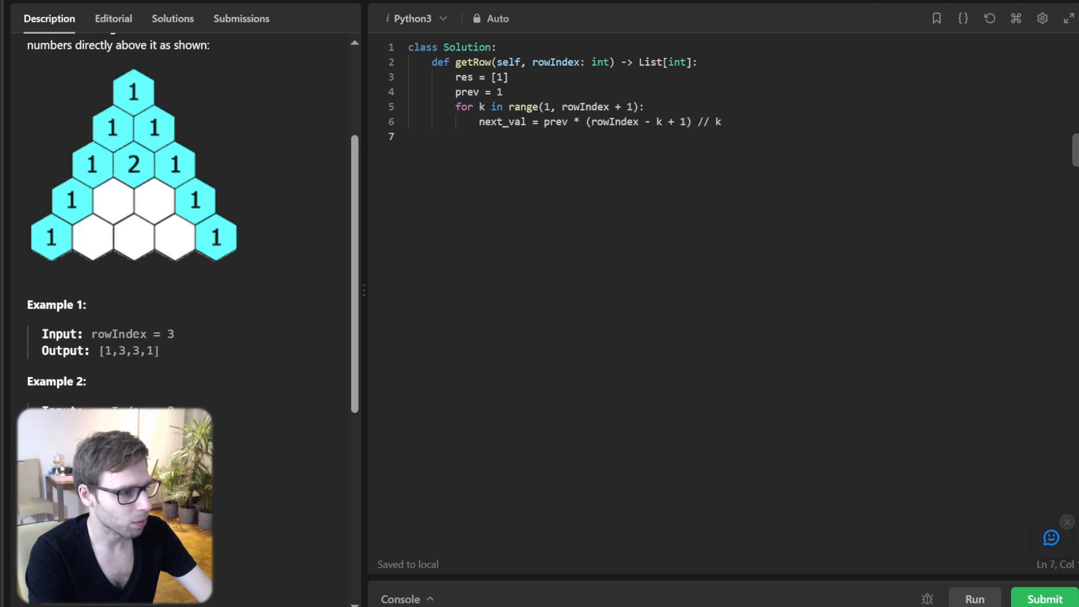
pyautogui.write('res.appe')
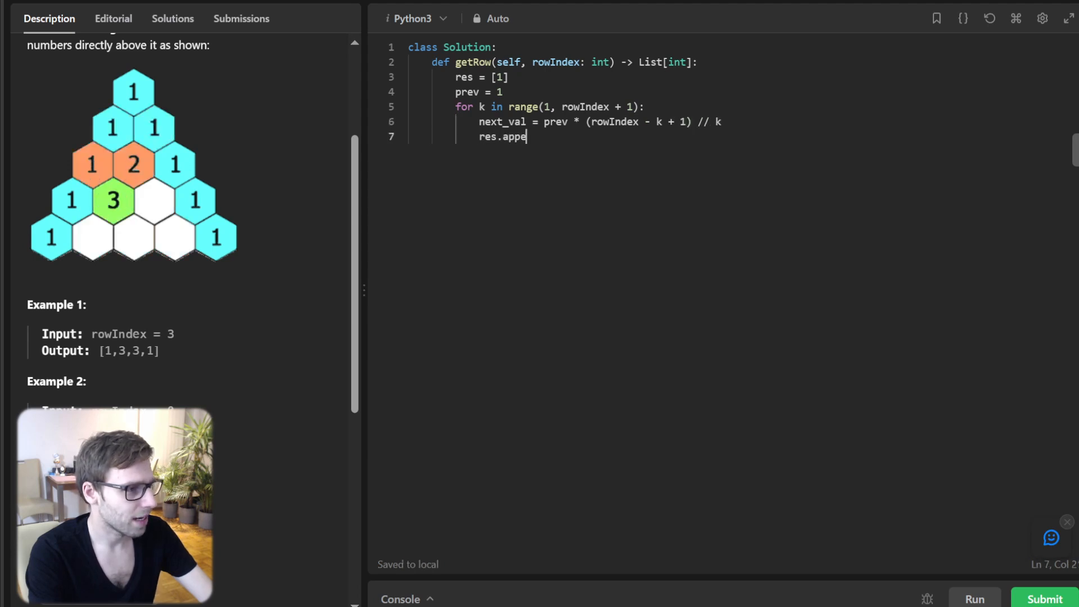
pyautogui.write('nd(next_val')
pyautogui.write('ret')
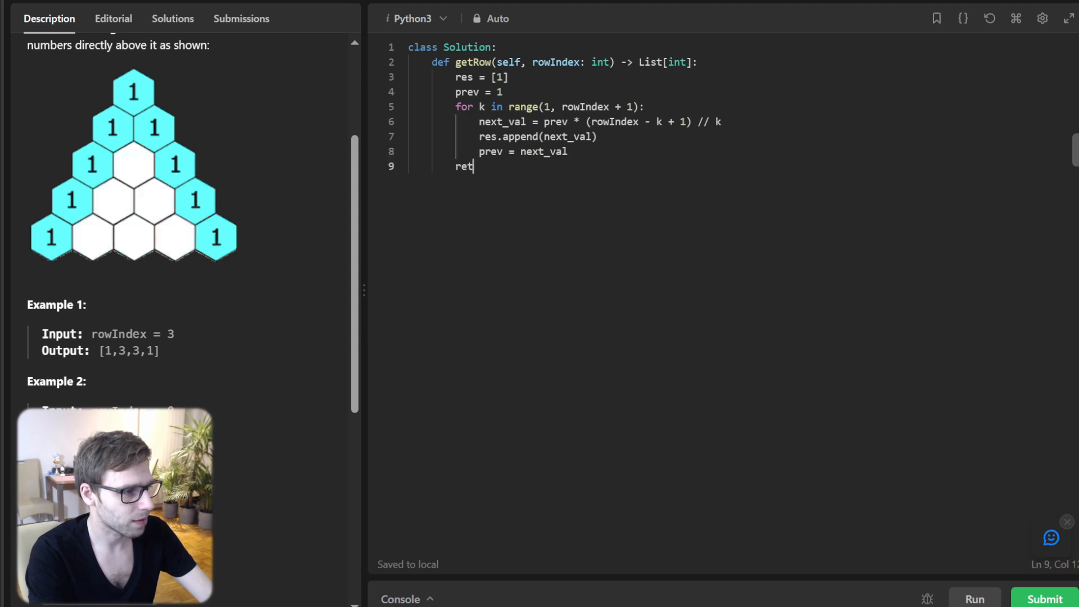
pyautogui.write('urn res')
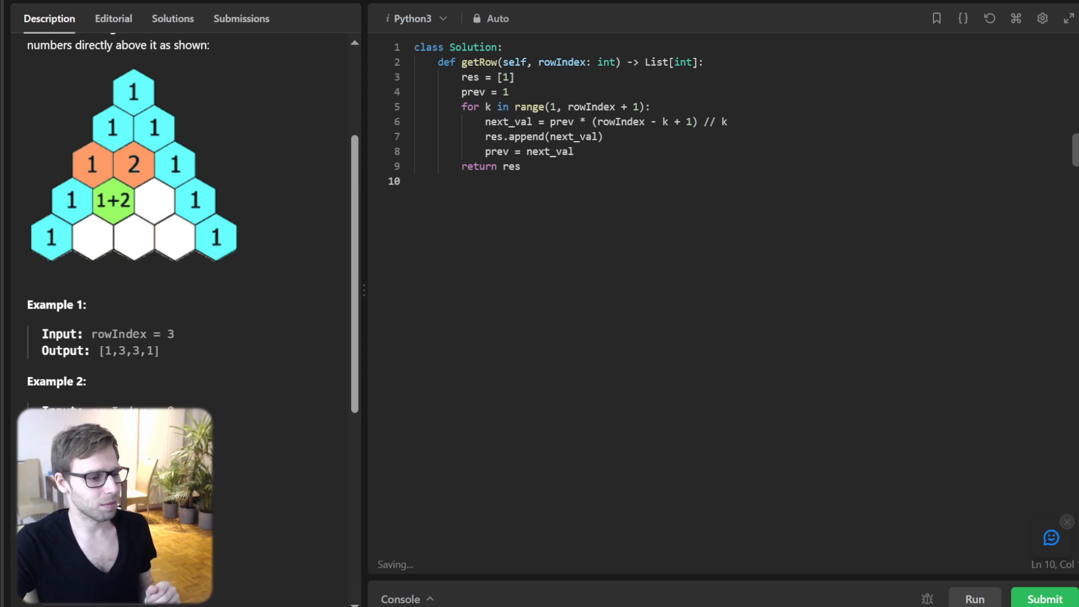
# Step: Run the example test cases, confirm Accepted with output [1,3,3,1], then submit
pyautogui.click(973, 598)
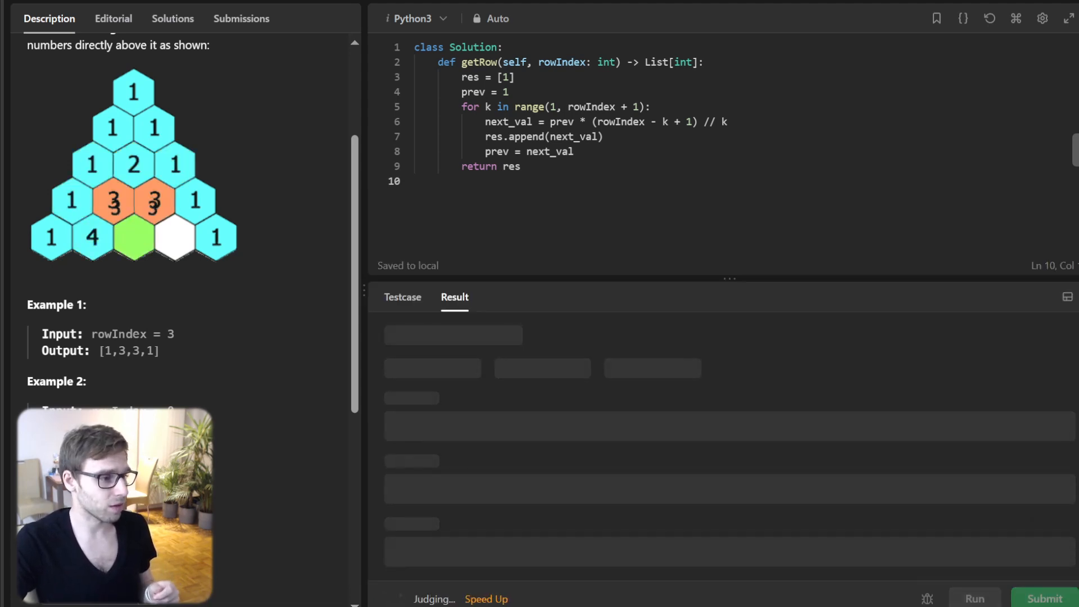
pyautogui.click(973, 598)
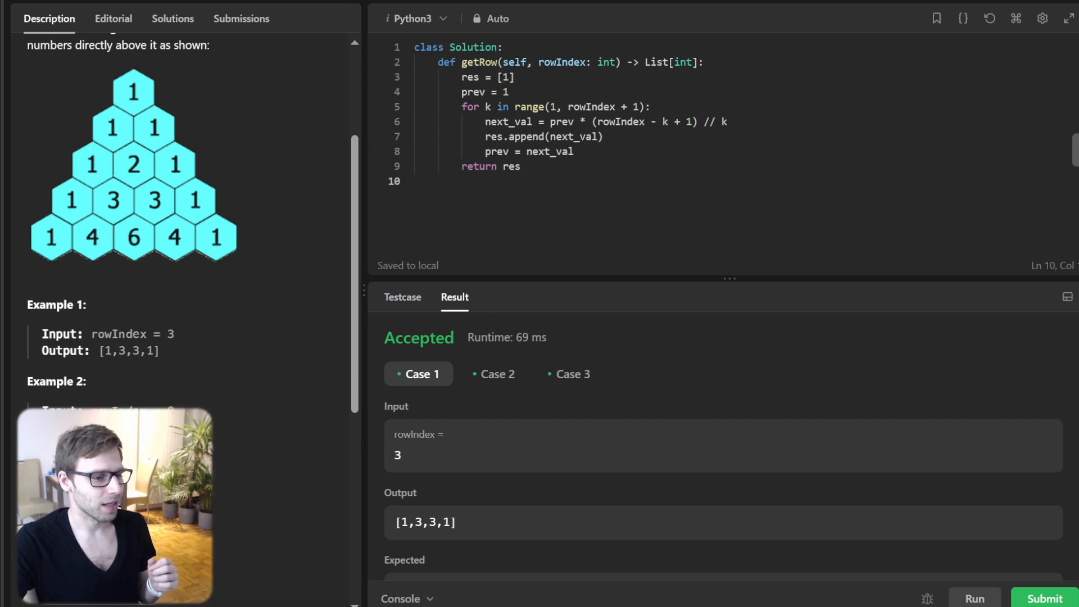
pyautogui.click(1043, 598)
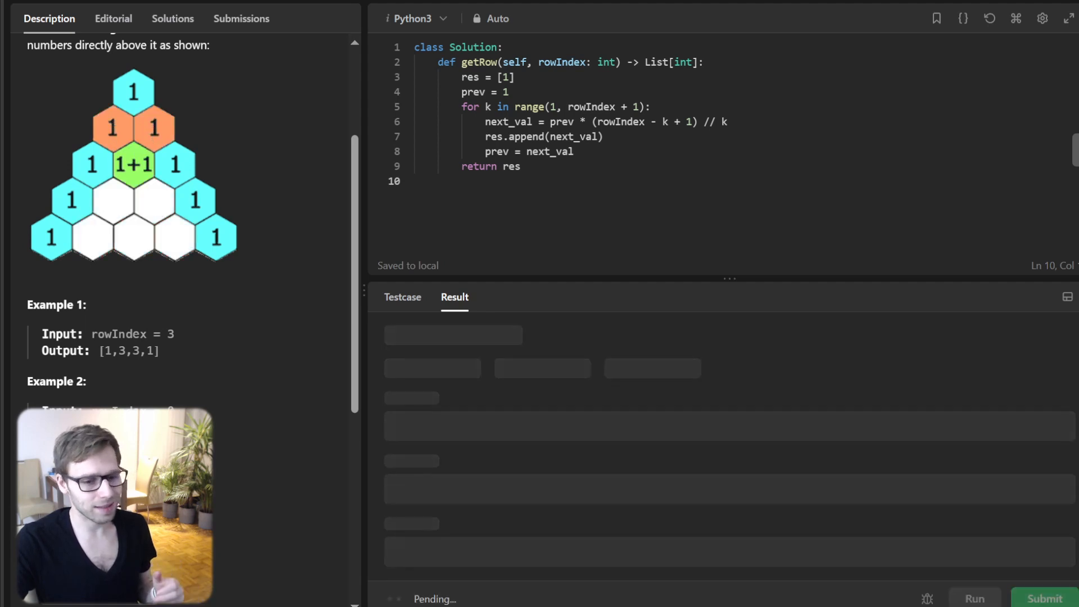
# Step: Open the latest Accepted Python3 submission showing 29 ms runtime, beating 96.68%
pyautogui.click(241, 19)
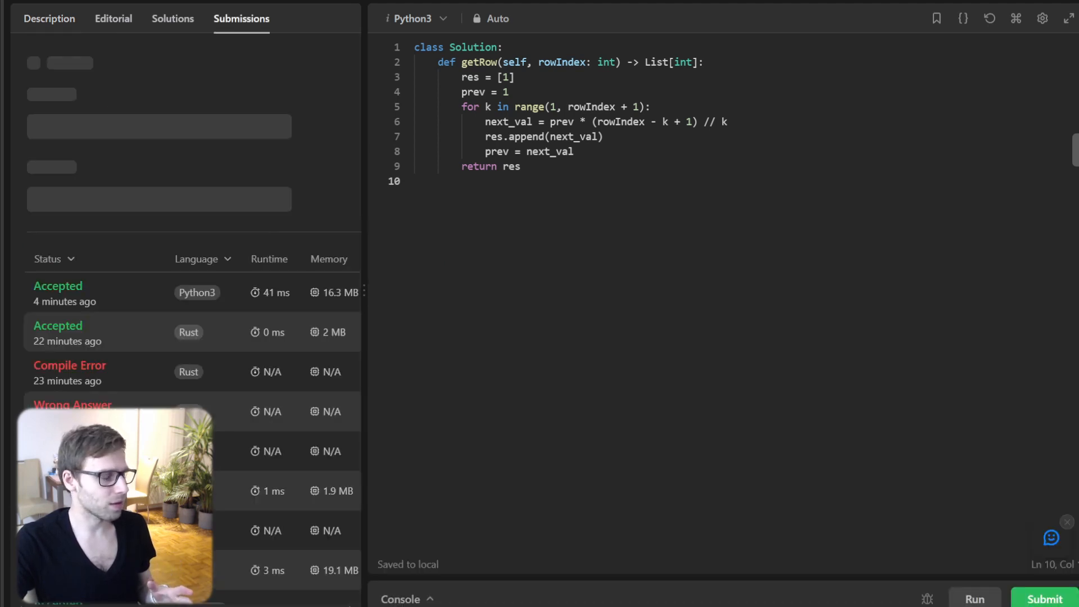
pyautogui.click(1044, 599)
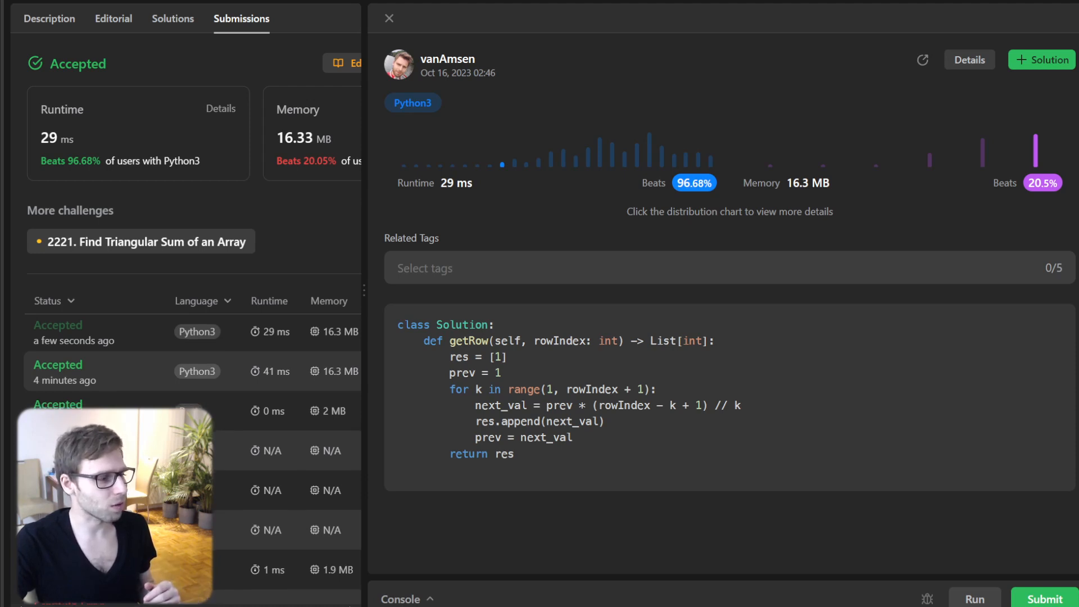
# Step: Scroll the submission history to the earlier Accepted Go getRow submission (1 ms, beats 77.4%)
pyautogui.scroll(-3)
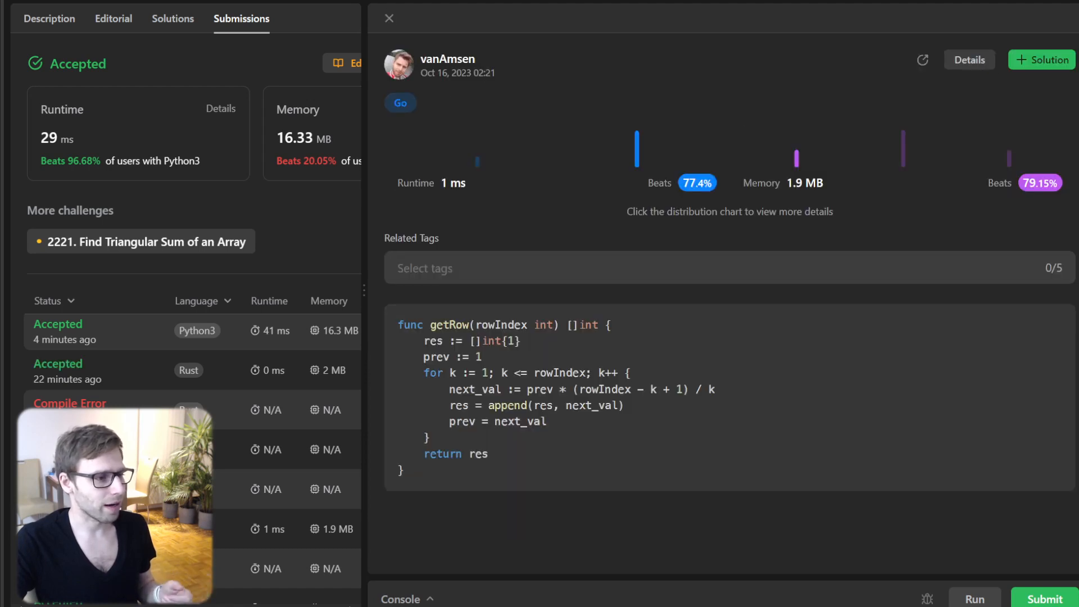
pyautogui.scroll(-3)
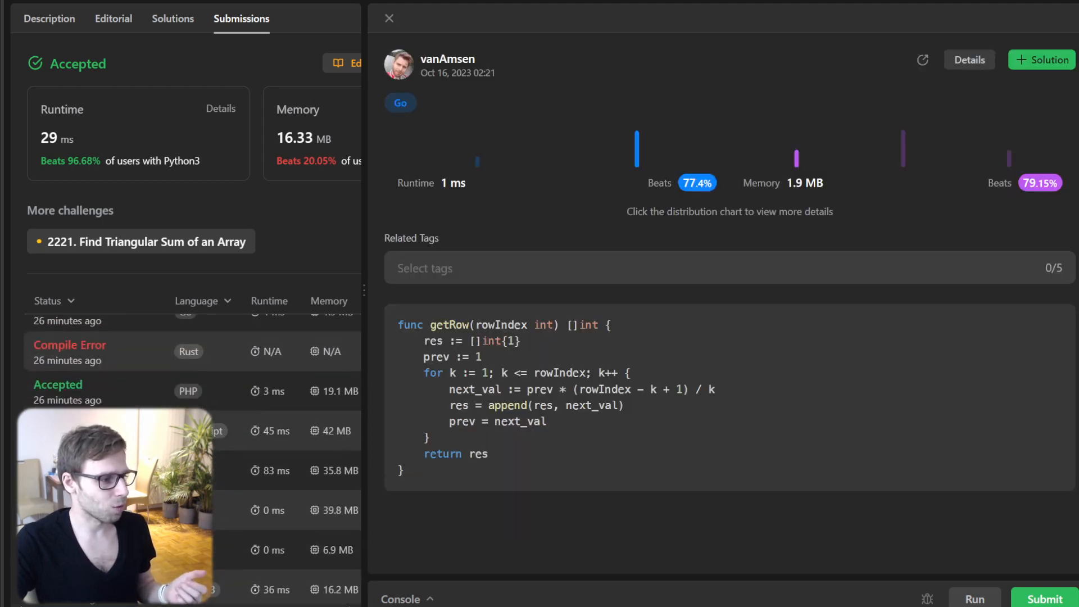